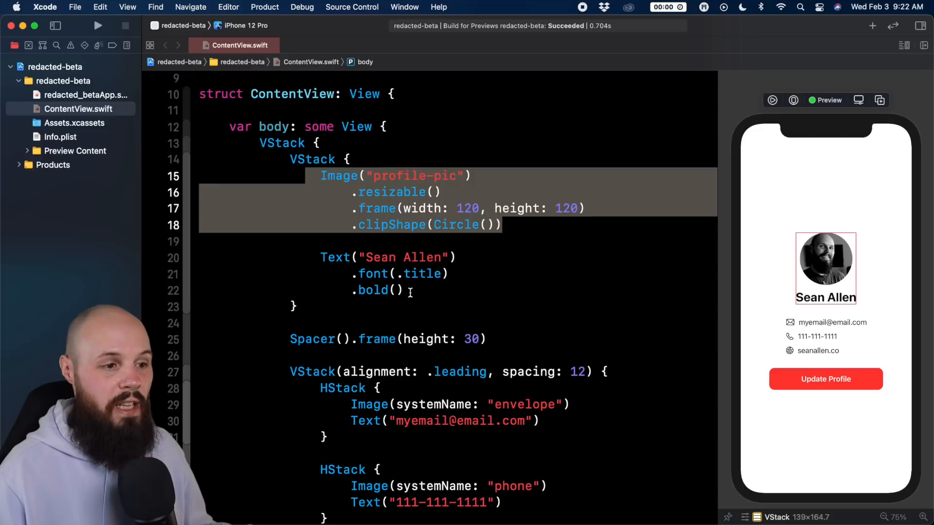
- Add .redacted(reason: .placeholder) to the profile Image below its .clipShape(Circle()) modifier
{"action": "scroll", "scroll_direction": "down", "scroll_amount": 3}
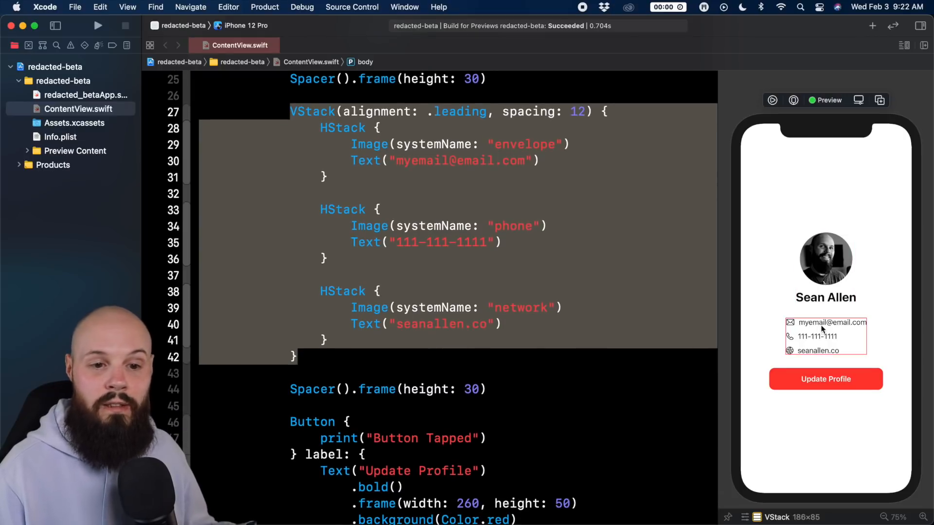
{"action": "mouse_move", "coordinate": [847, 360]}
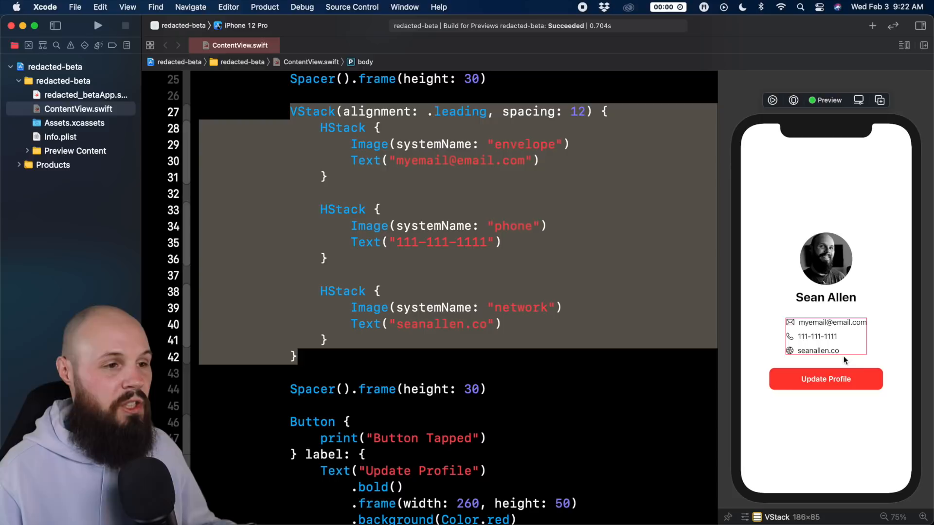
{"action": "left_click", "coordinate": [832, 323]}
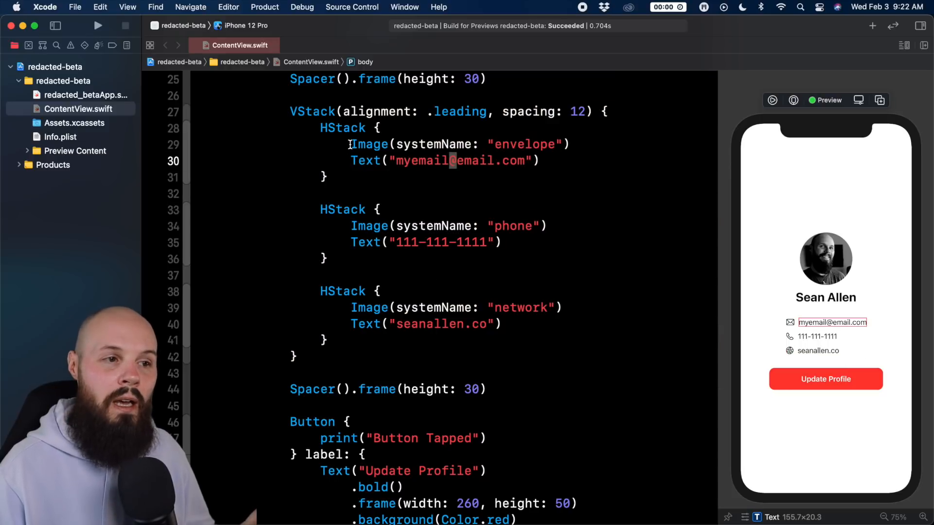
{"action": "double_click", "coordinate": [365, 161]}
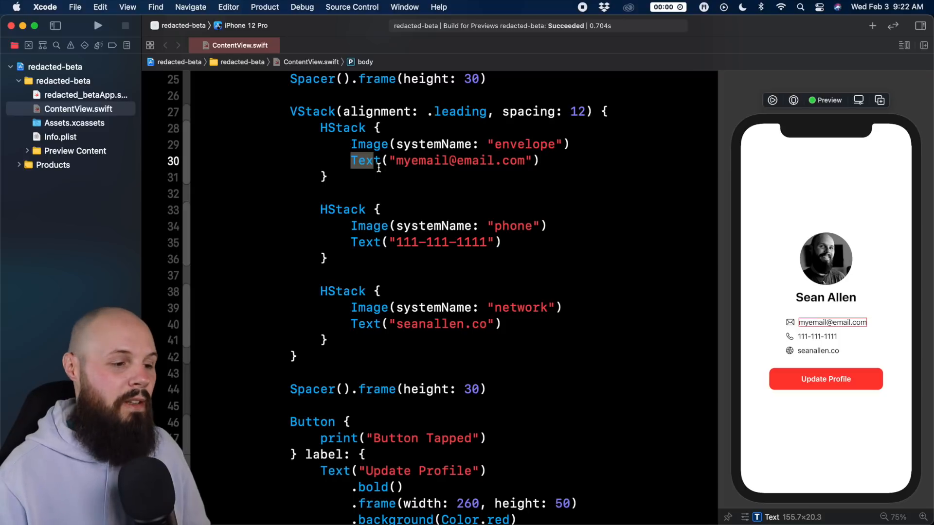
{"action": "scroll", "scroll_direction": "down", "scroll_amount": 3}
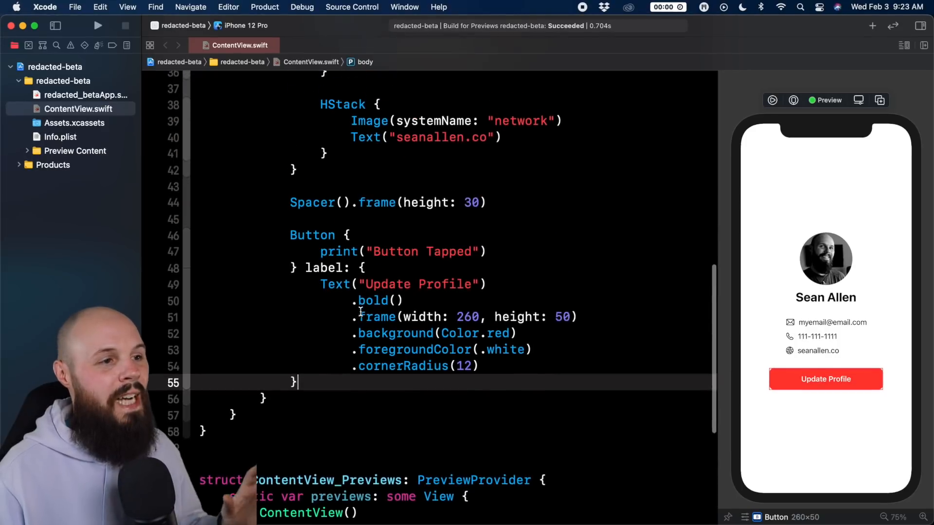
{"action": "scroll", "scroll_direction": "up", "scroll_amount": 3}
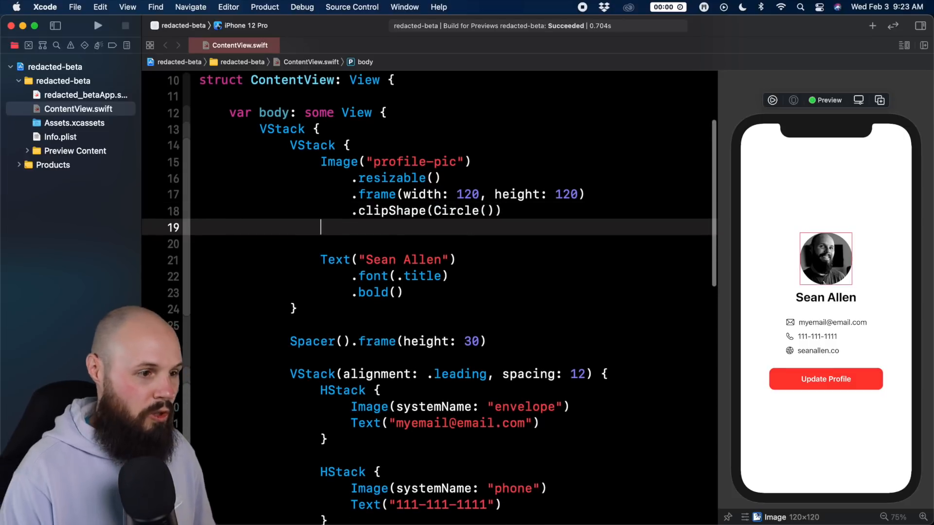
{"action": "type", "text": ".redacted(reason: .placeholder)"}
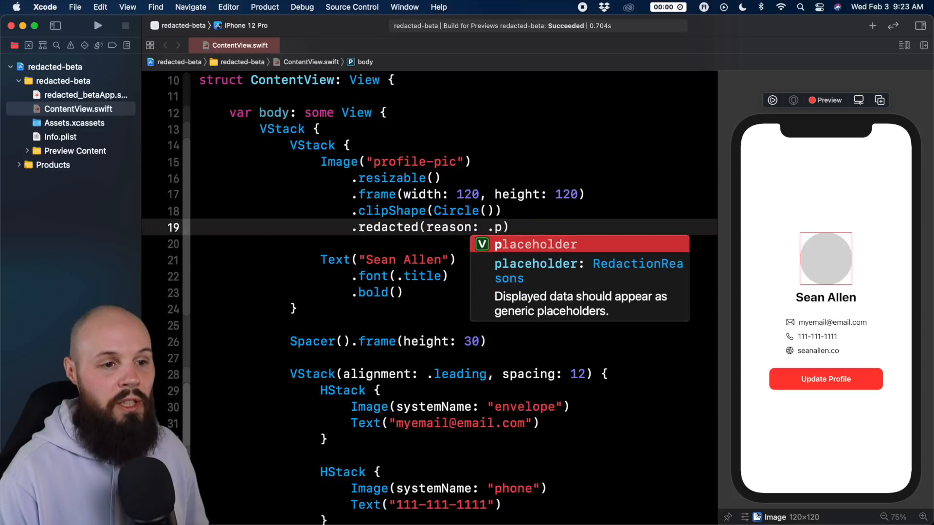
{"action": "type", "text": "p"}
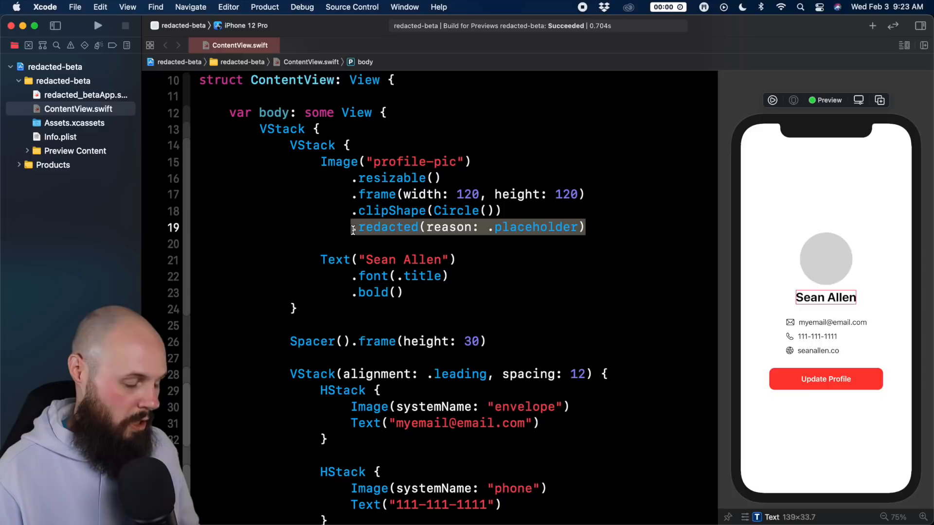
- Move .redacted(reason: .placeholder) from the Image to the outer VStack's closing brace
{"action": "key", "text": "Delete"}
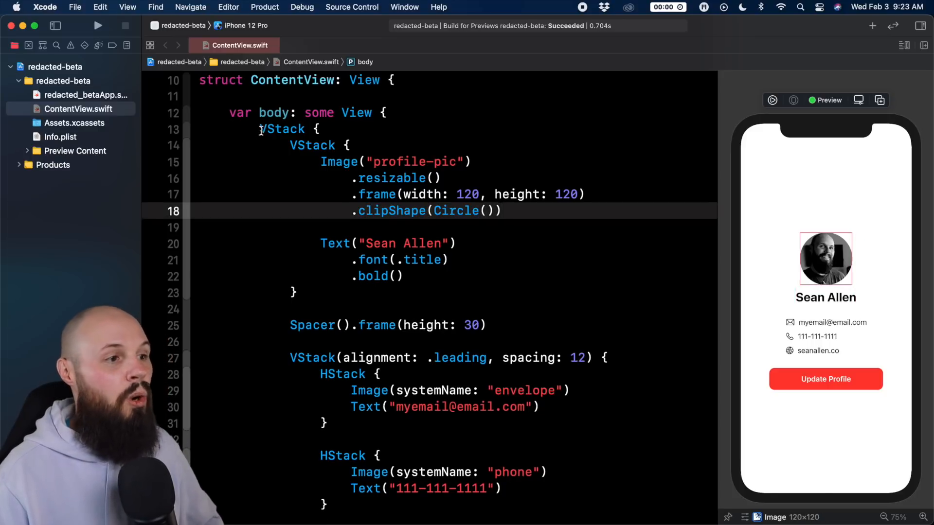
{"action": "double_click", "coordinate": [281, 129]}
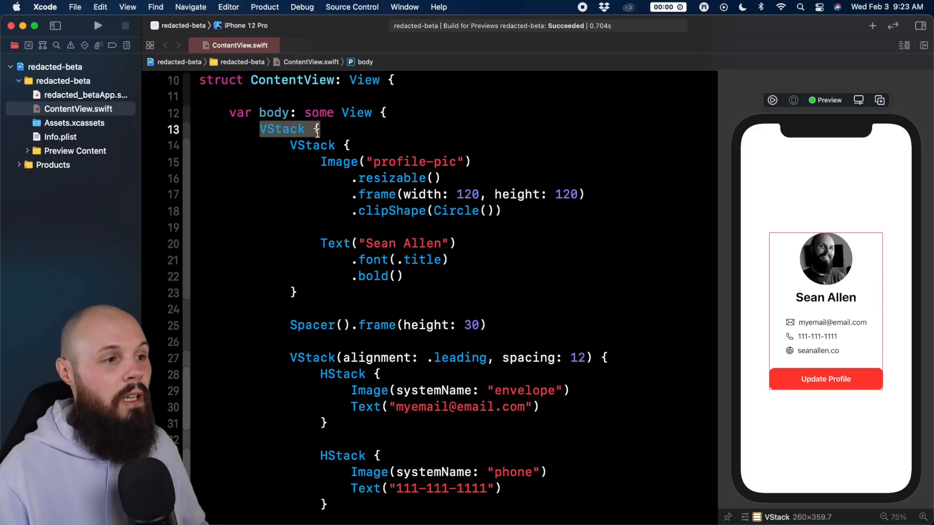
{"action": "scroll", "scroll_direction": "down", "scroll_amount": 3}
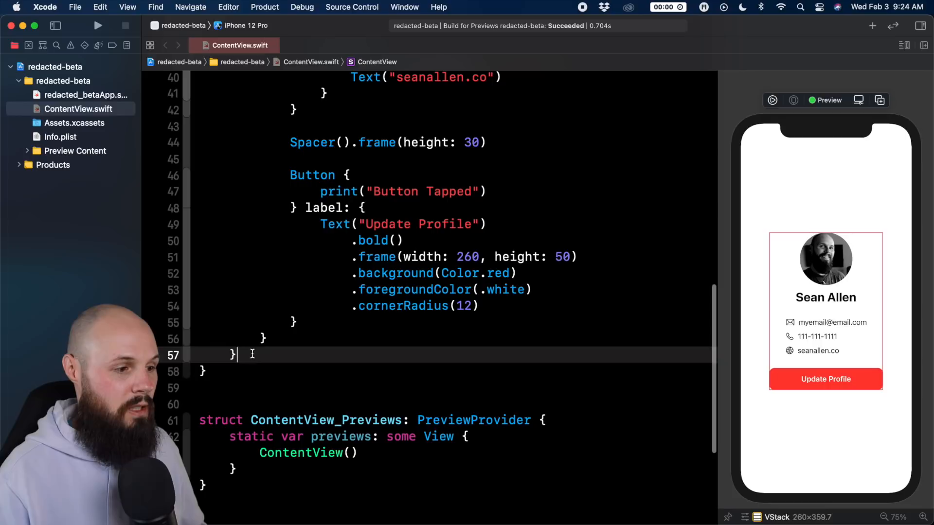
{"action": "type", "text": ".redacted(reason: .placeholder)"}
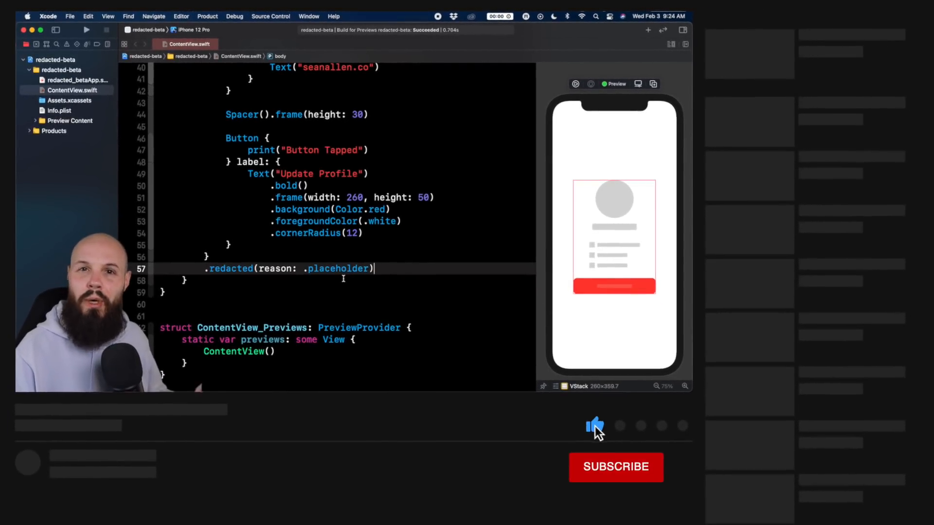
{"action": "left_click", "coordinate": [616, 468]}
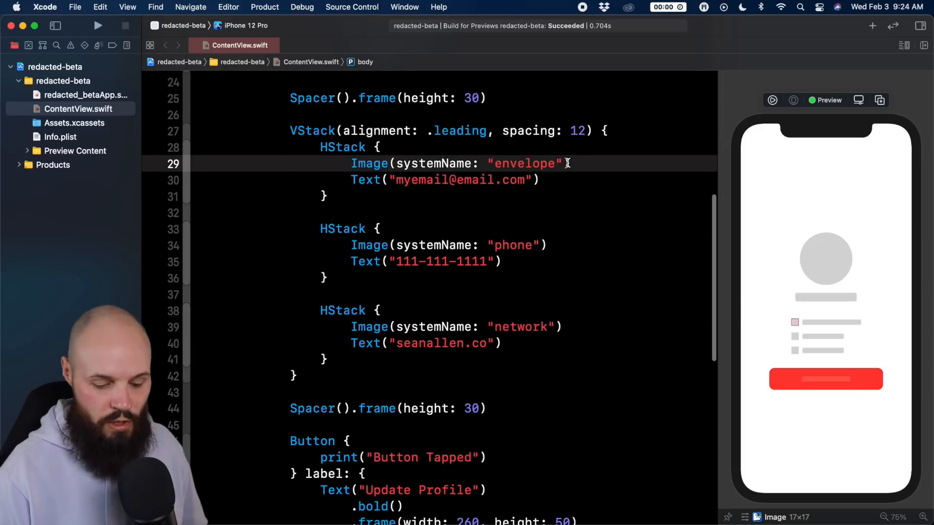
- Add .unredacted() under the envelope, phone and network SF Symbol images
{"action": "type", "text": ".unredacted()"}
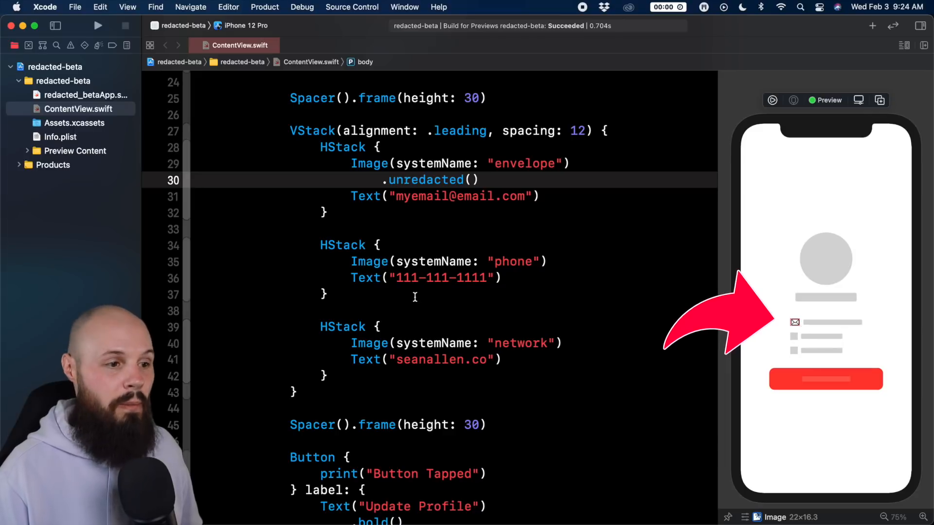
{"action": "type", "text": ".unredacted()"}
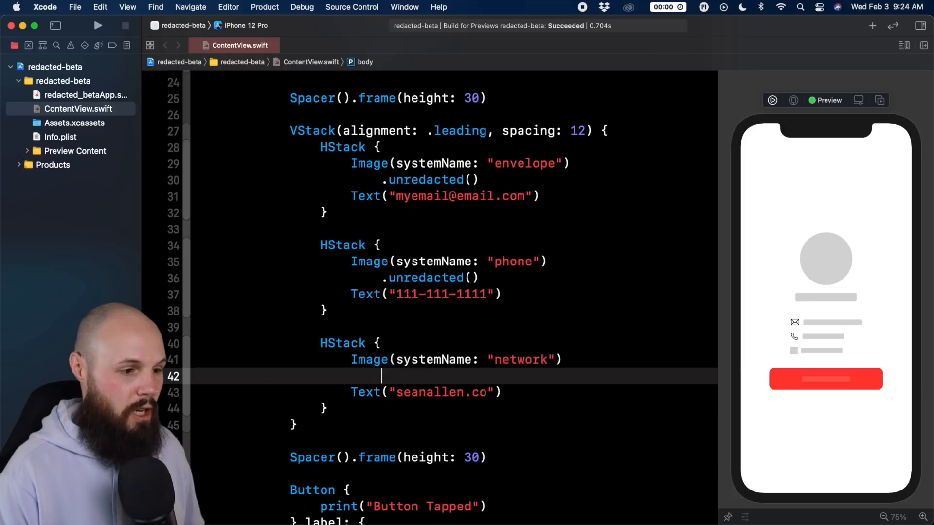
{"action": "type", "text": ".unredacted()"}
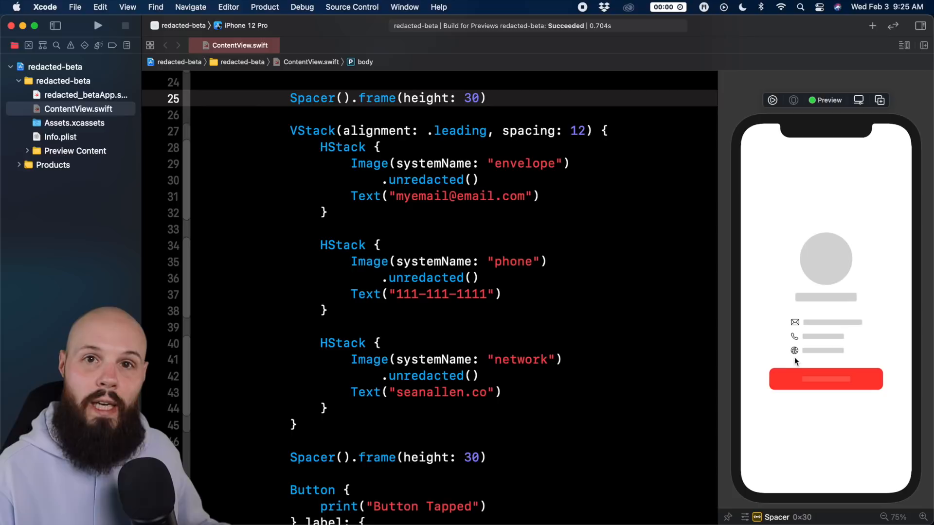
{"action": "scroll", "scroll_direction": "down", "scroll_amount": 3}
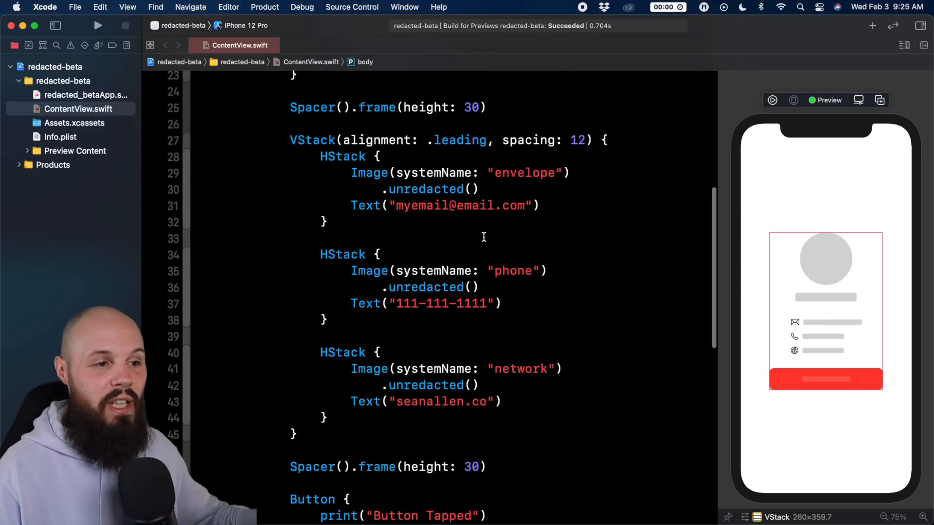
{"action": "double_click", "coordinate": [425, 189]}
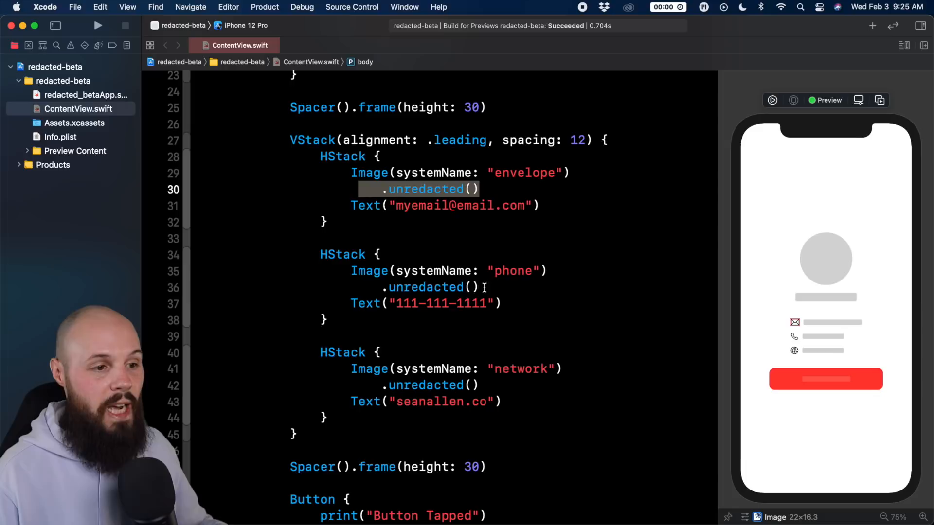
{"action": "left_click", "coordinate": [426, 386]}
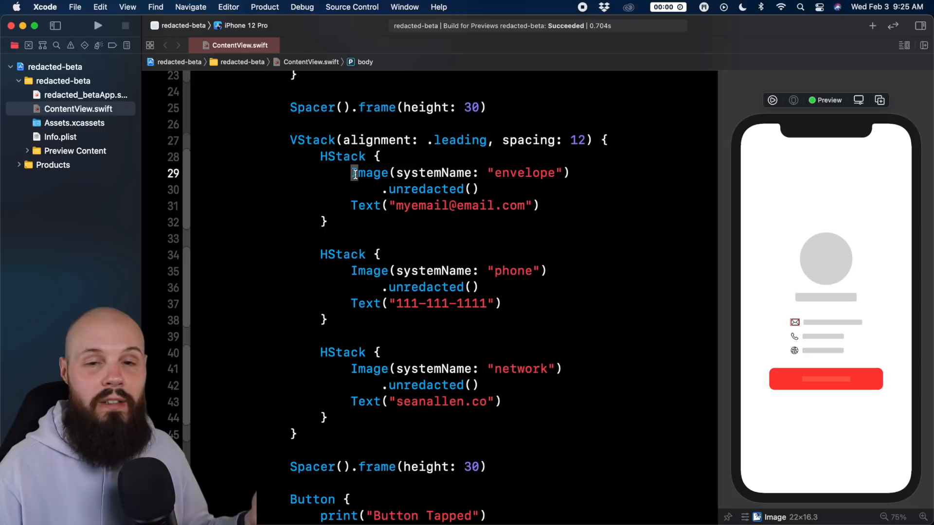
{"action": "scroll", "scroll_direction": "down", "scroll_amount": 3}
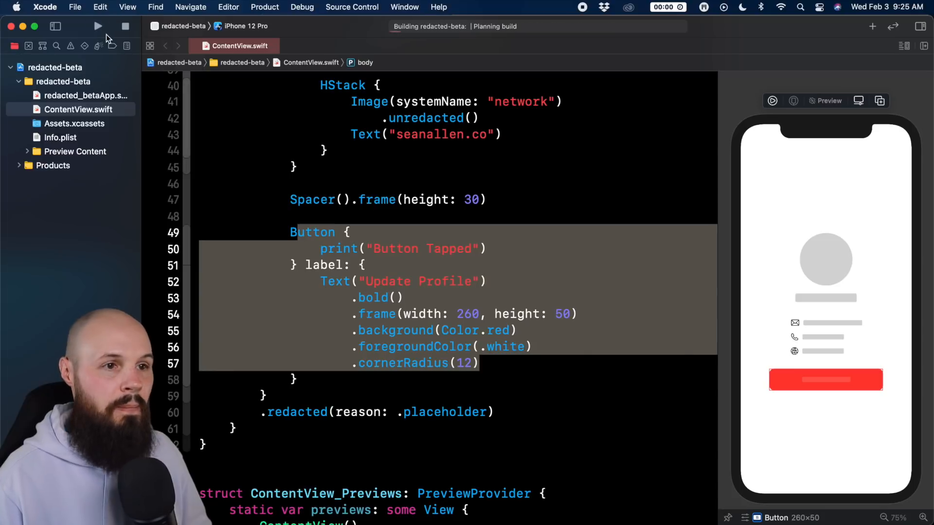
- Run the app on iPhone 12 Pro and tap the redacted Update Profile button twice
{"action": "left_click", "coordinate": [109, 26]}
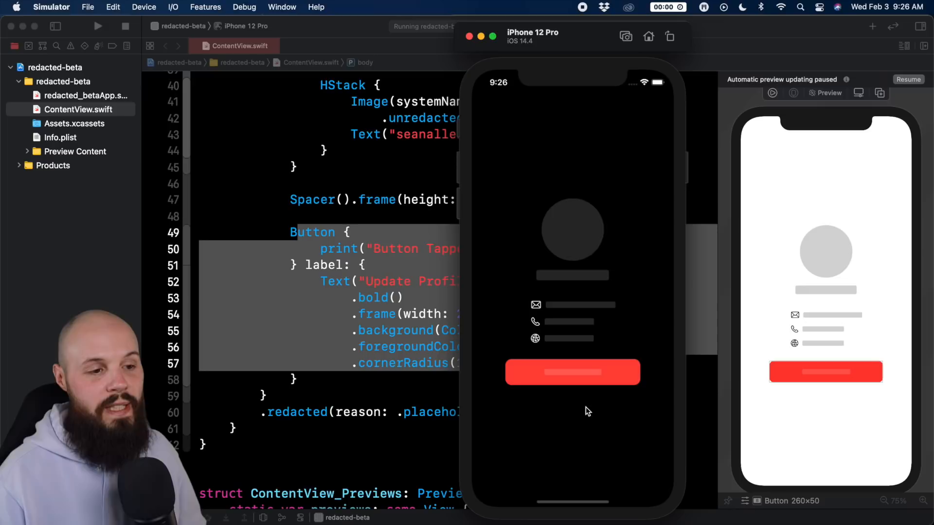
{"action": "left_click", "coordinate": [573, 372]}
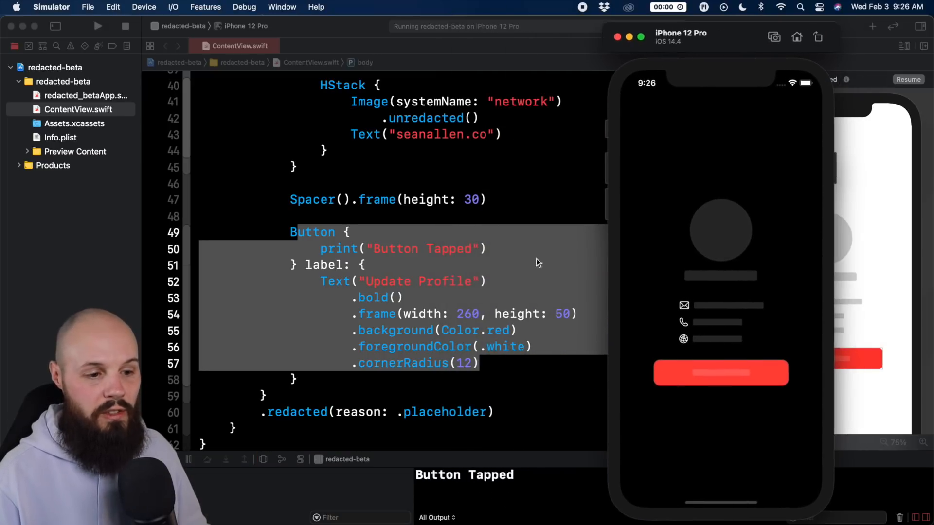
{"action": "left_click", "coordinate": [721, 373]}
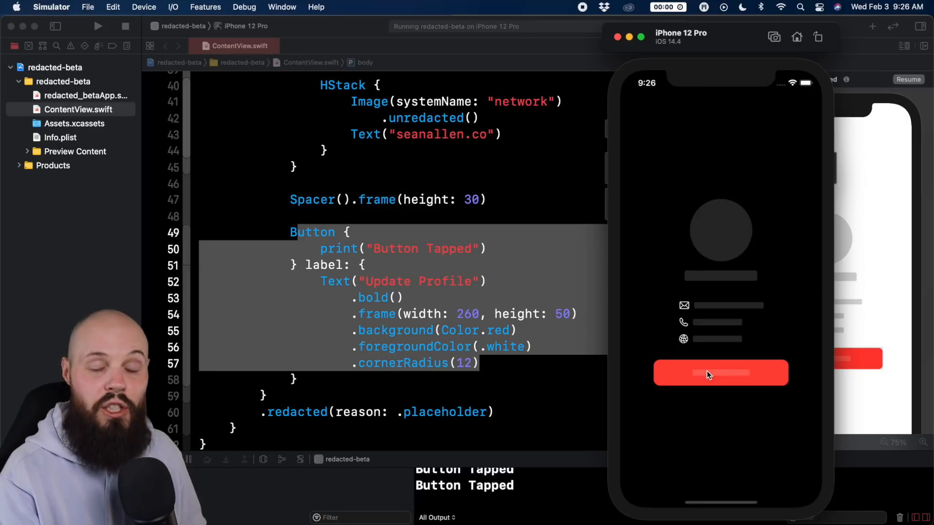
{"action": "mouse_move", "coordinate": [685, 396]}
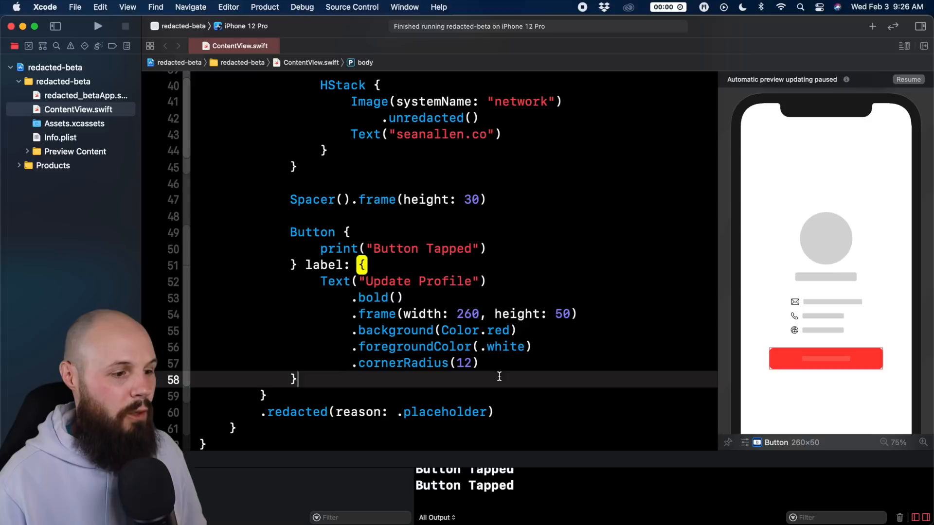
- Declare func startNetworkCall() containing DispatchQueue.main.asyncAfter with a 3-second deadline
{"action": "scroll", "scroll_direction": "down", "scroll_amount": 3}
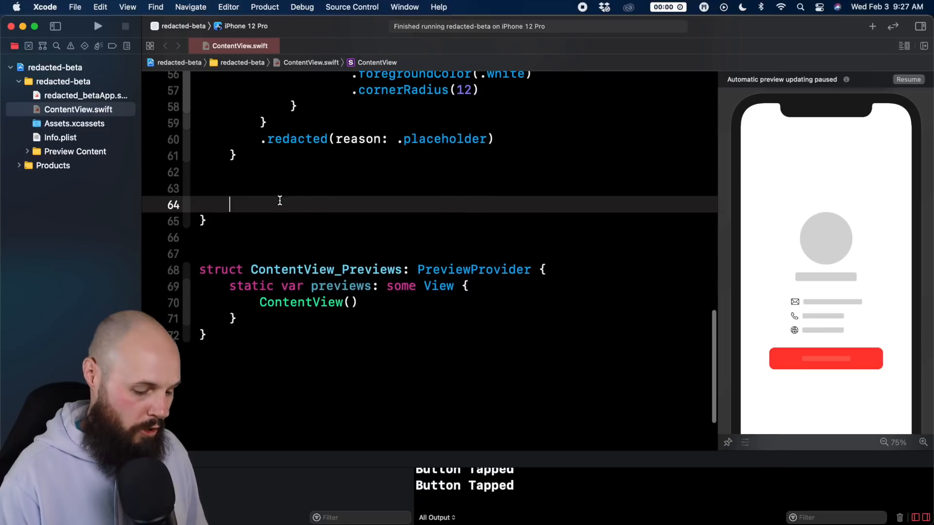
{"action": "type", "text": "func start"}
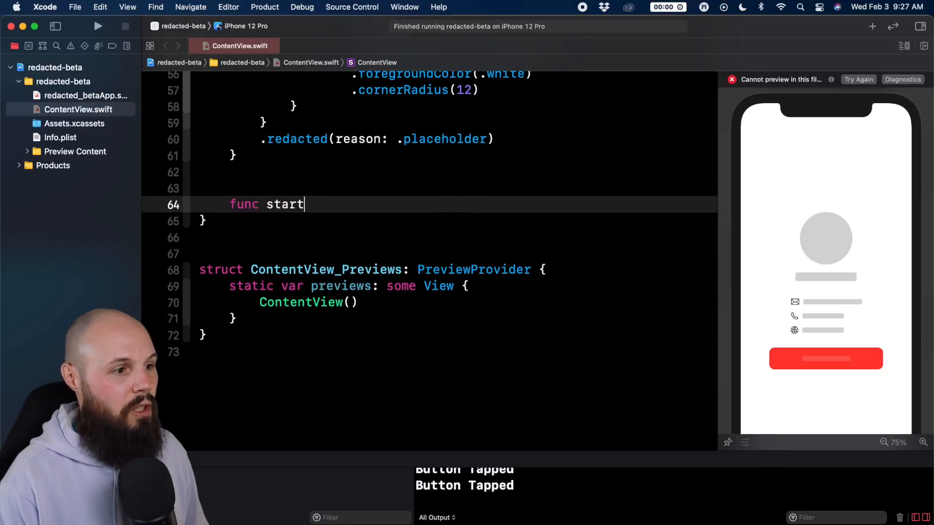
{"action": "type", "text": "NetworkCal"}
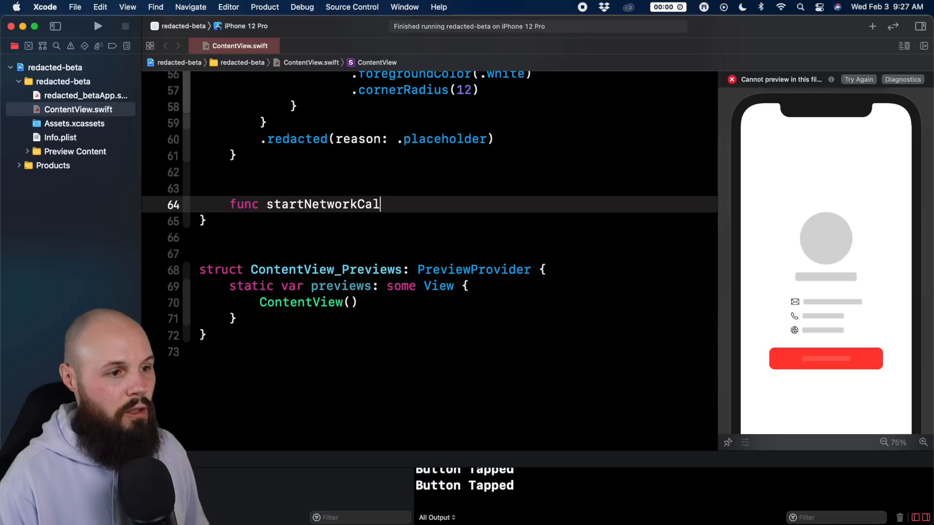
{"action": "type", "text": "l() {"}
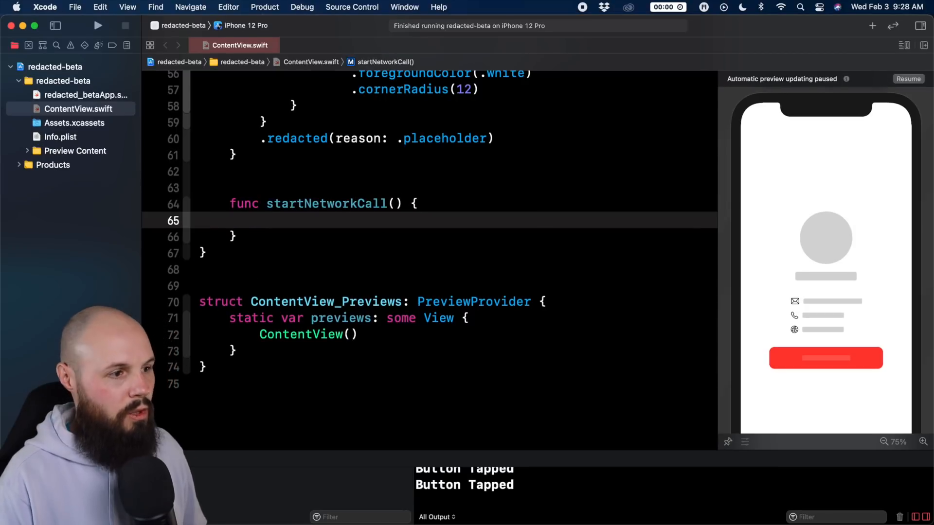
{"action": "type", "text": "DispatchQueue"}
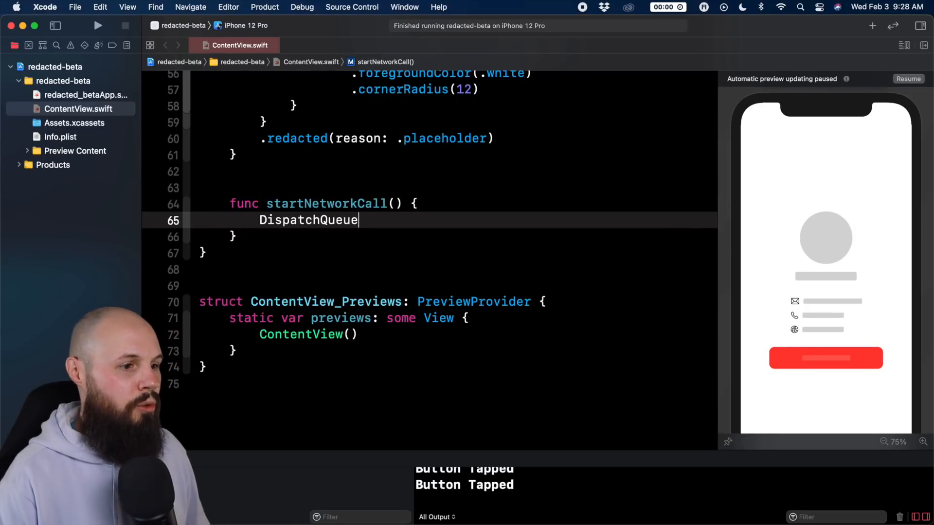
{"action": "type", "text": ".main.asyncAfter(deadline: .now() +, execute: () -> Void"}
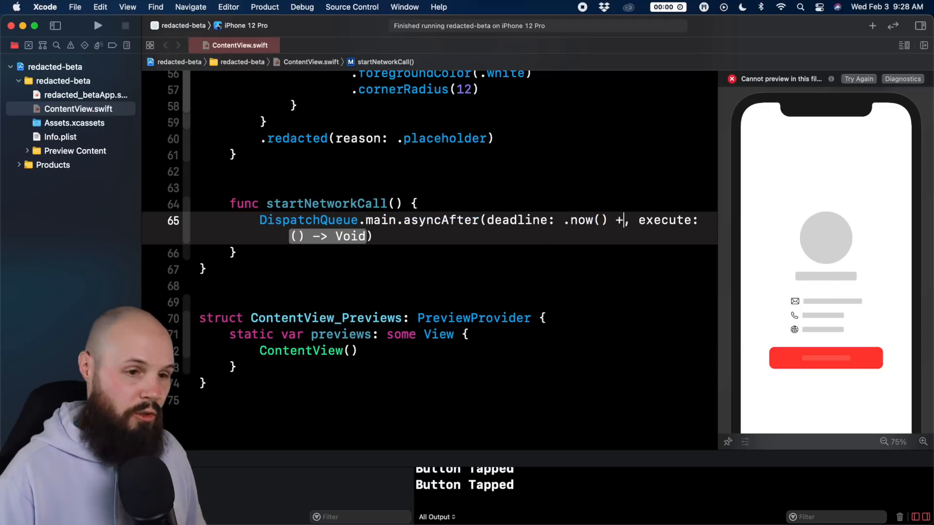
{"action": "type", "text": "3"}
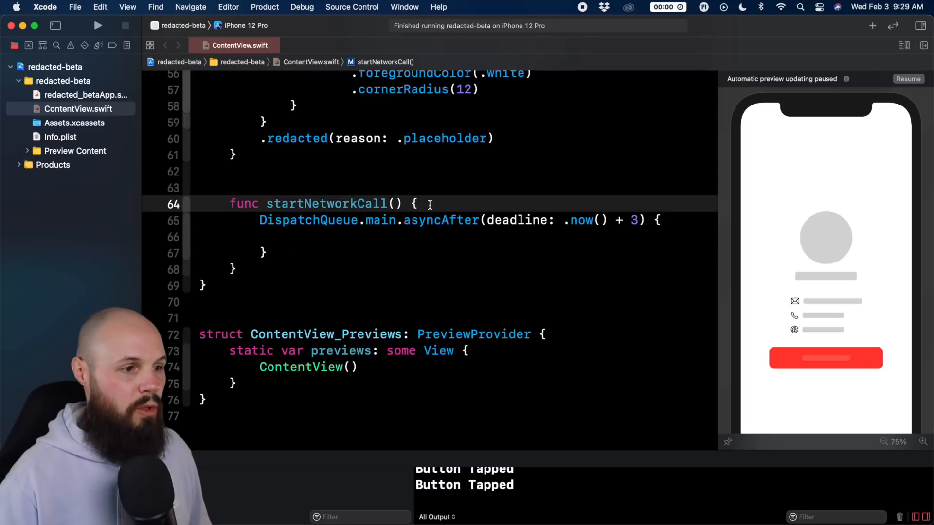
- Set isLoading = true before the delay and isLoading = false inside the closure
{"action": "type", "text": "isLoad"}
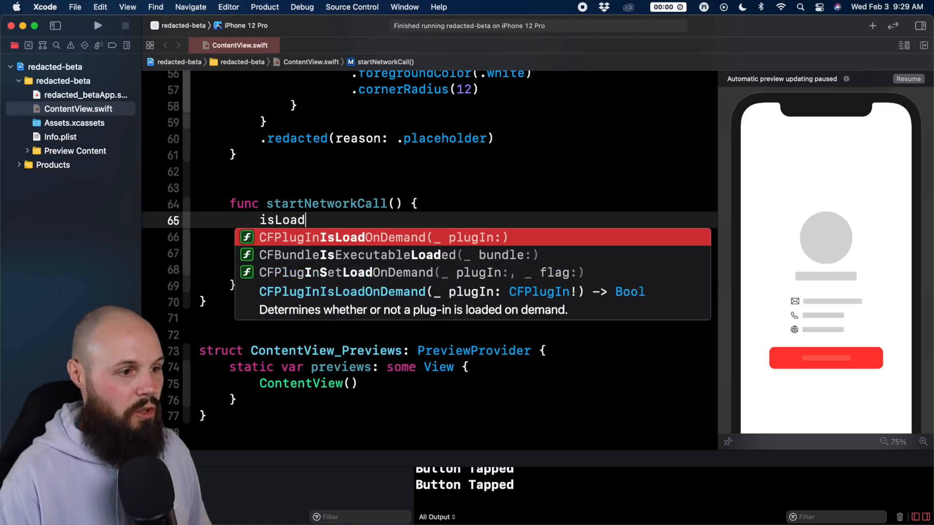
{"action": "type", "text": "ing = t"}
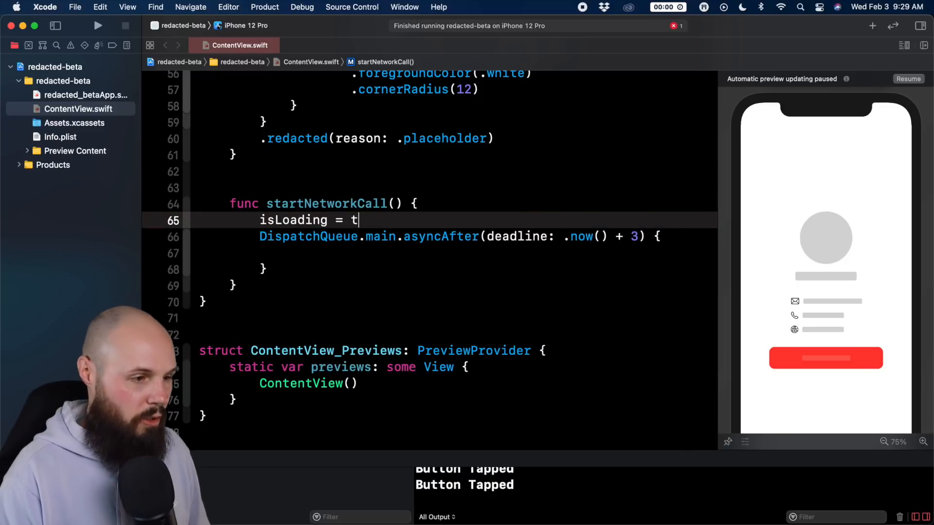
{"action": "type", "text": "rue"}
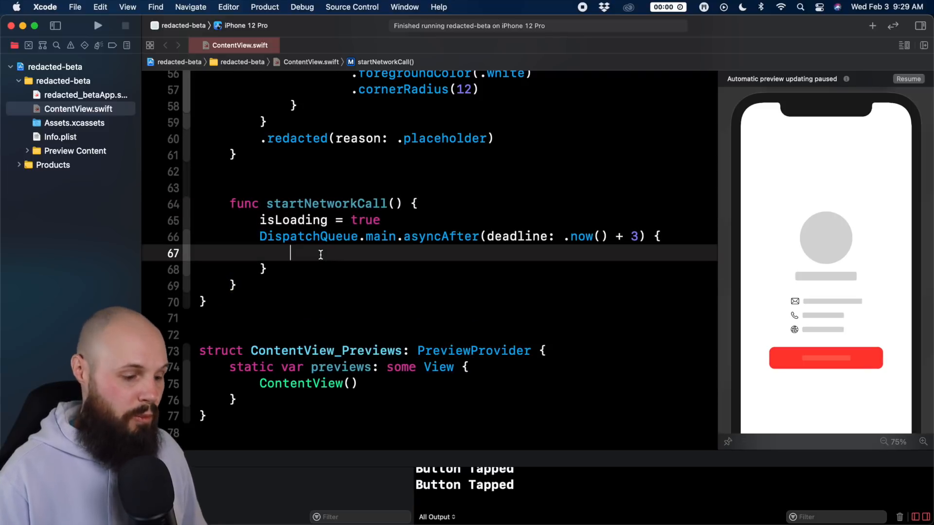
{"action": "type", "text": "isLoading"}
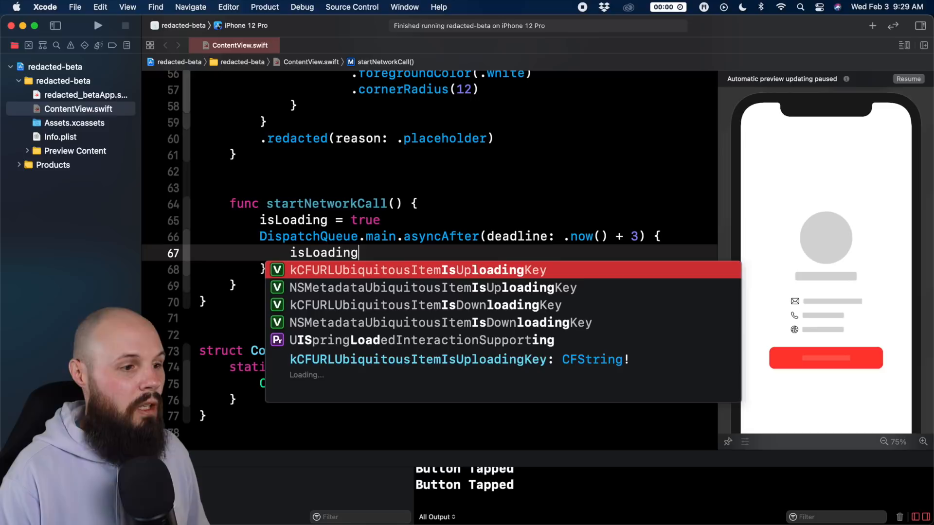
{"action": "type", "text": "= false"}
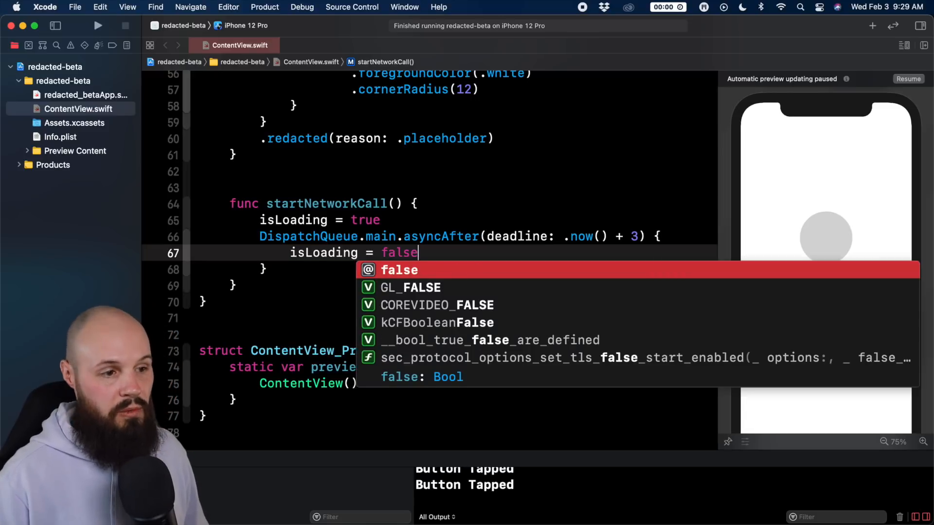
{"action": "key", "text": "Escape"}
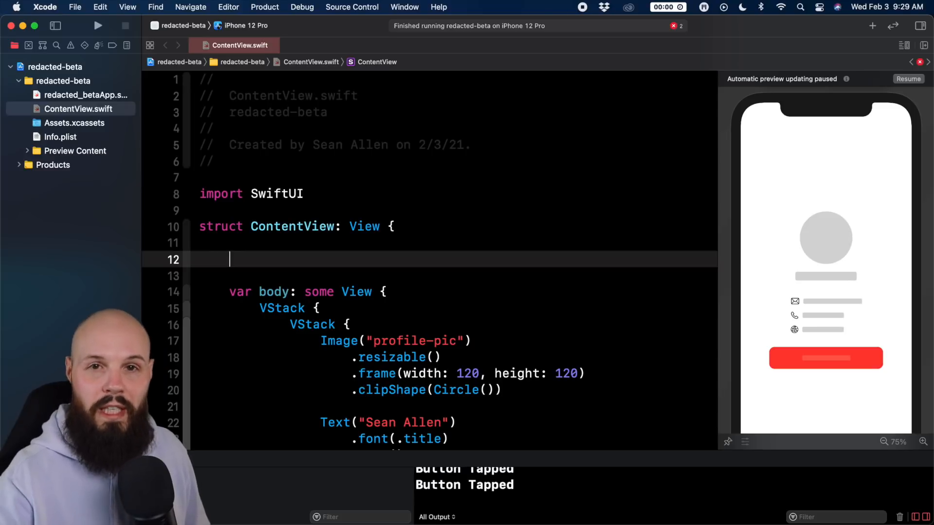
{"action": "type", "text": "#S"}
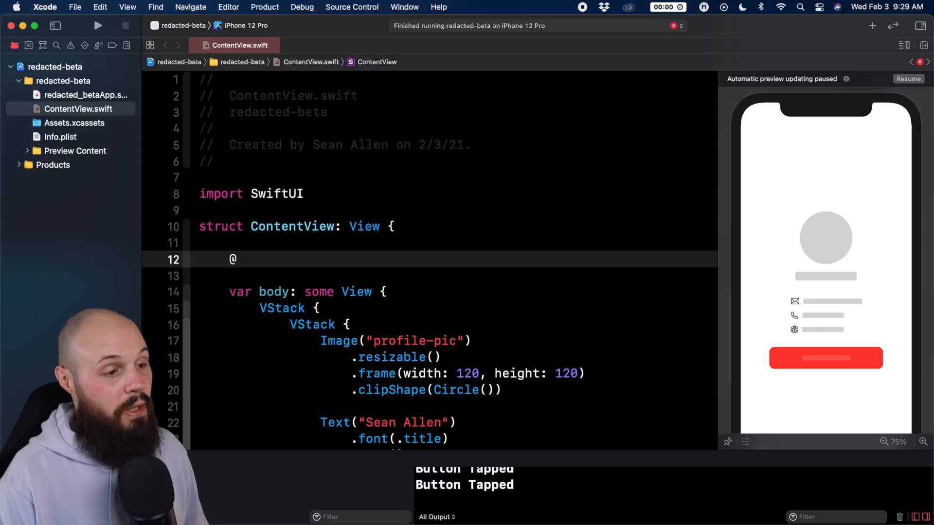
{"action": "type", "text": "State pria"}
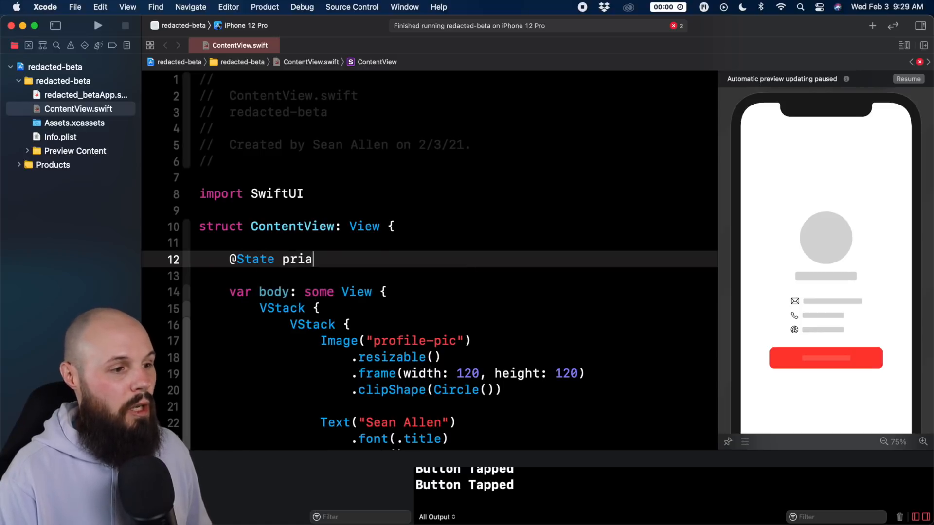
{"action": "type", "text": "vate var isL"}
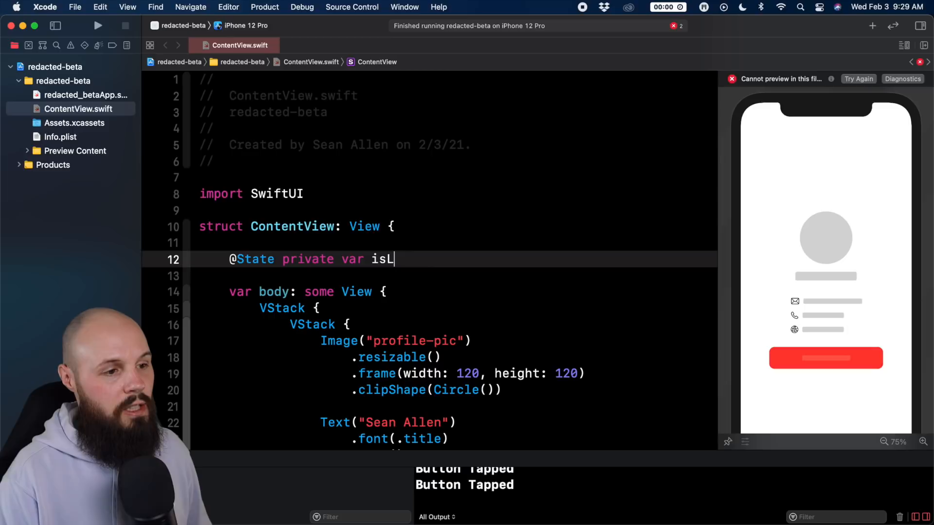
{"action": "type", "text": "oading = false"}
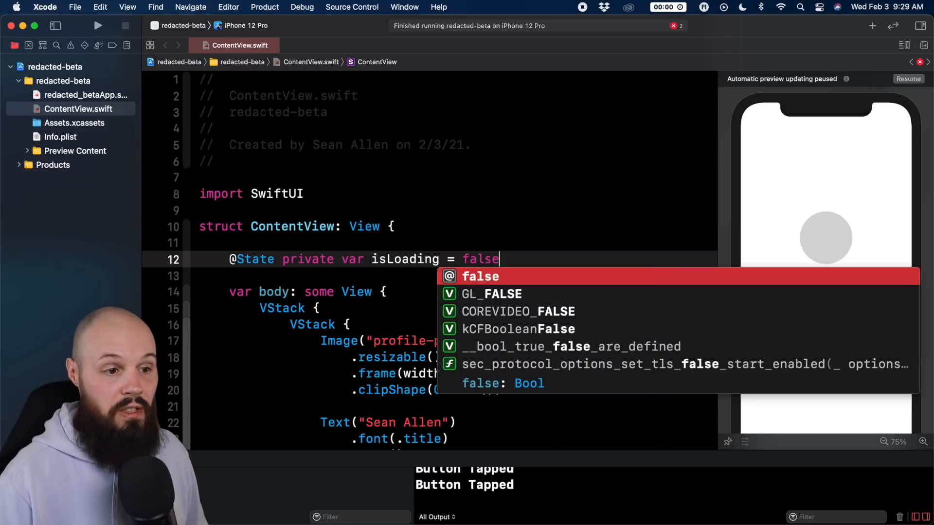
{"action": "scroll", "scroll_direction": "down", "scroll_amount": 3}
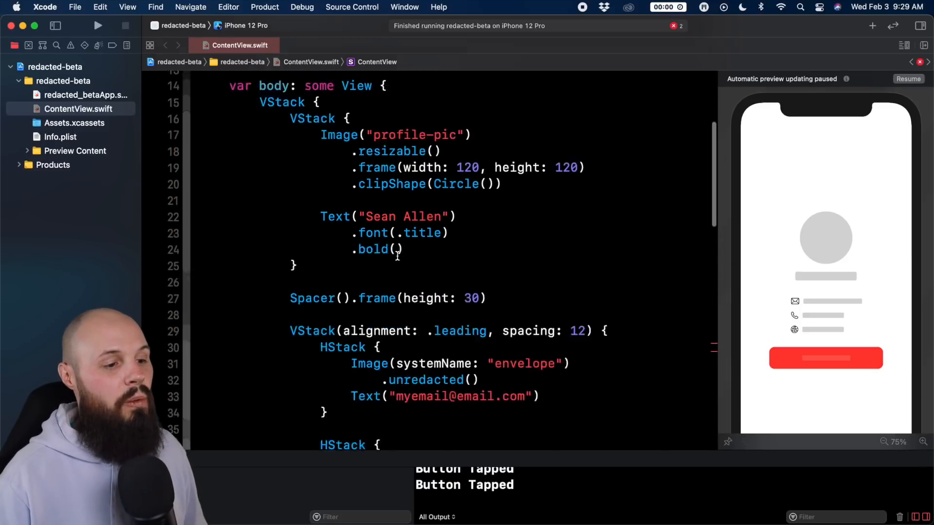
- Add .onAppear { startNetworkCall() } above the outer VStack's .redacted modifier
{"action": "scroll", "scroll_direction": "down", "scroll_amount": 3}
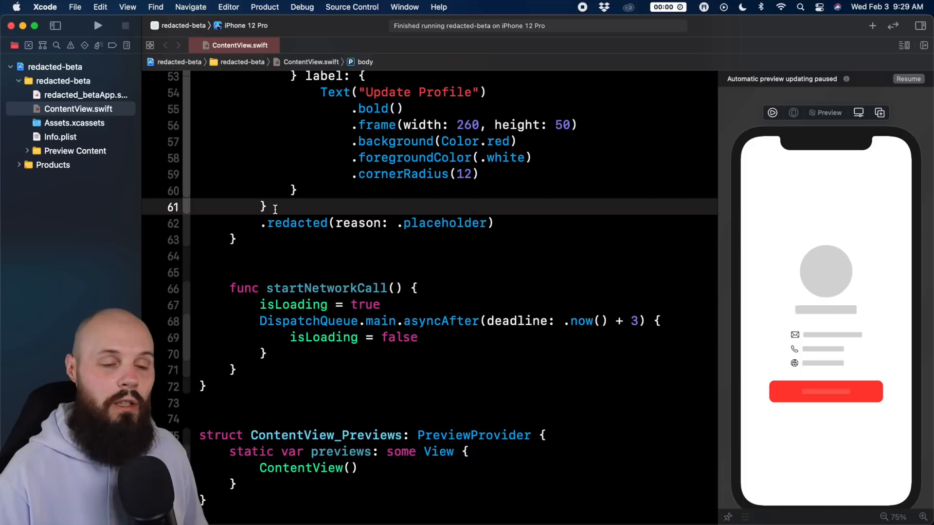
{"action": "type", "text": ".onAppear {"}
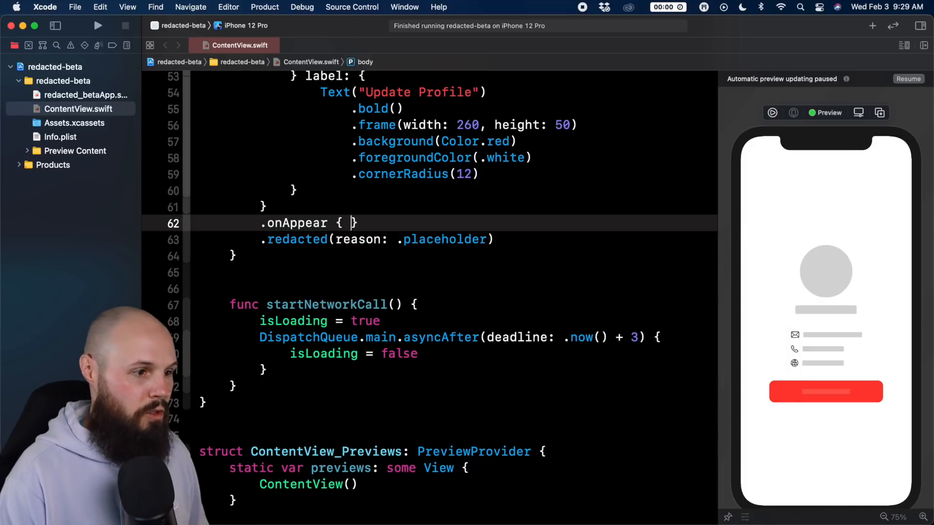
{"action": "type", "text": "startNetworkCall()"}
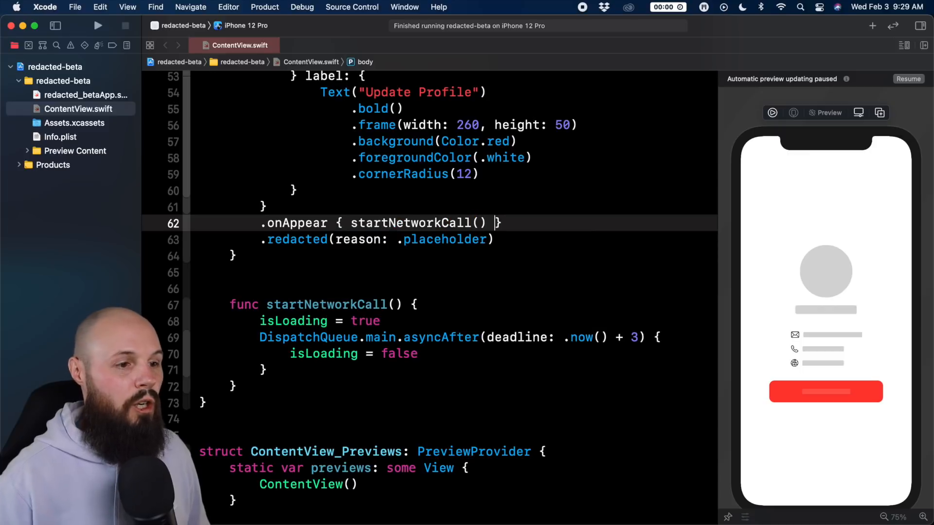
{"action": "scroll", "scroll_direction": "down", "scroll_amount": 3}
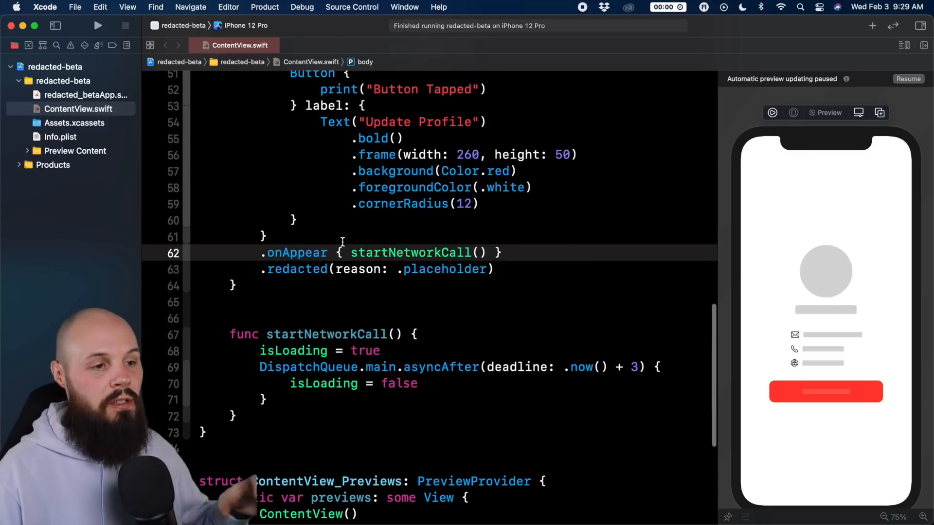
{"action": "mouse_move", "coordinate": [779, 302]}
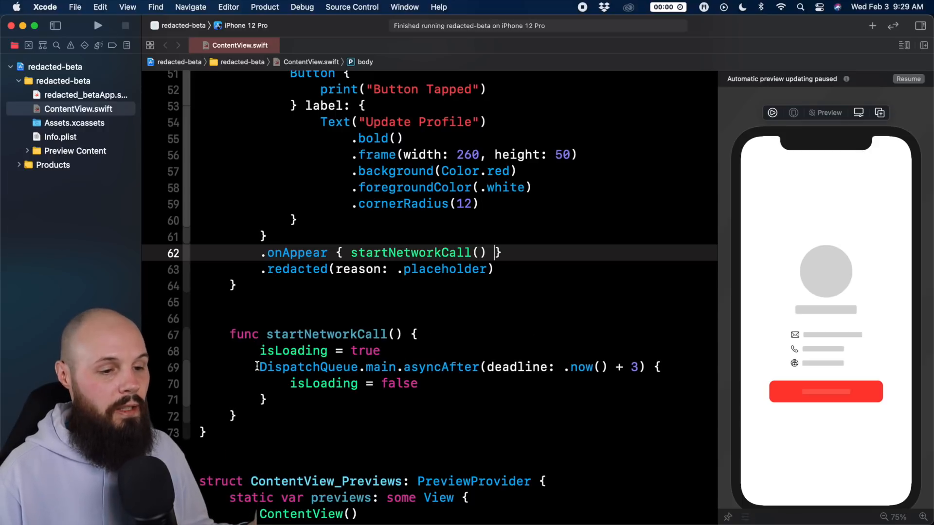
{"action": "left_click", "coordinate": [423, 383]}
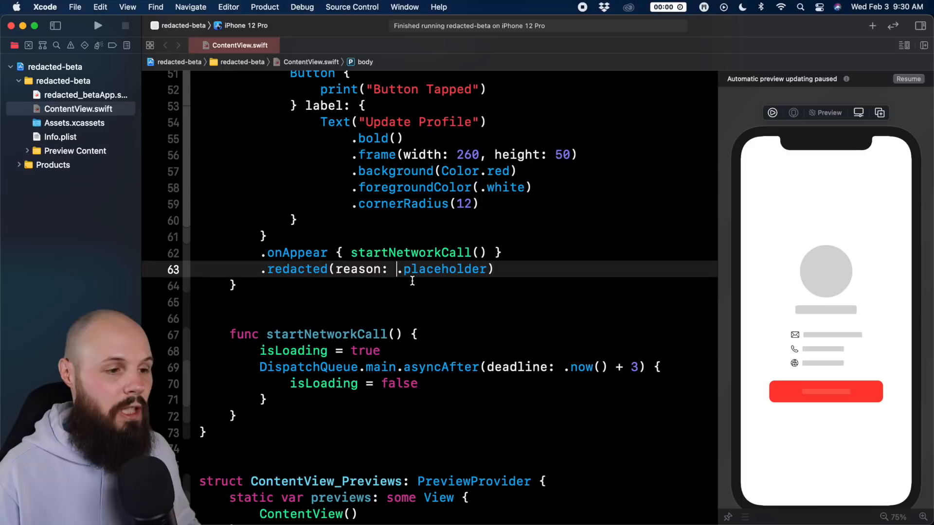
- Change the redaction reason to isLoading ? .placeholder : []
{"action": "type", "text": "isLoading ?"}
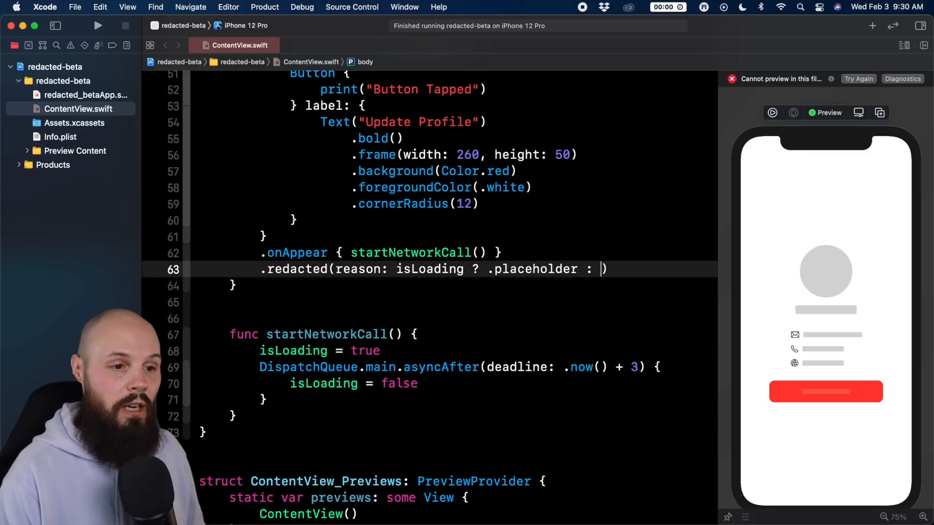
{"action": "type", "text": "[]"}
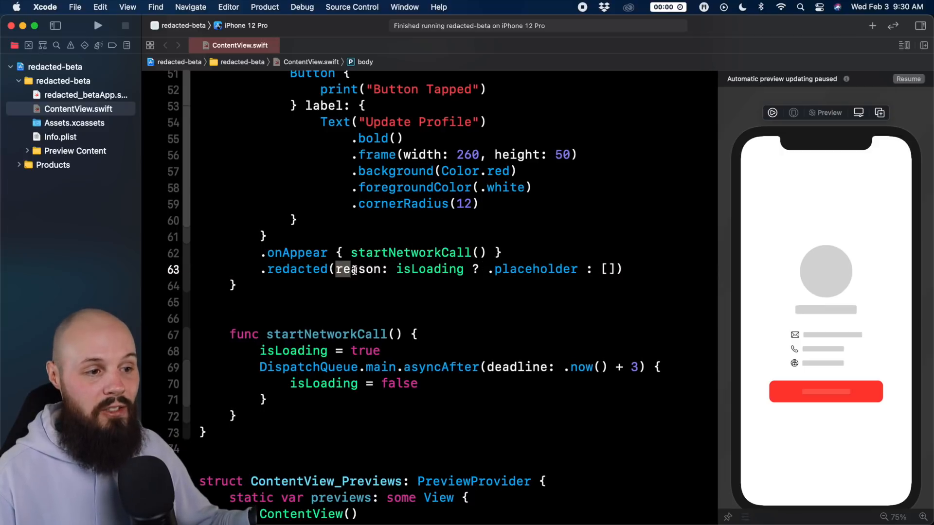
{"action": "double_click", "coordinate": [358, 270]}
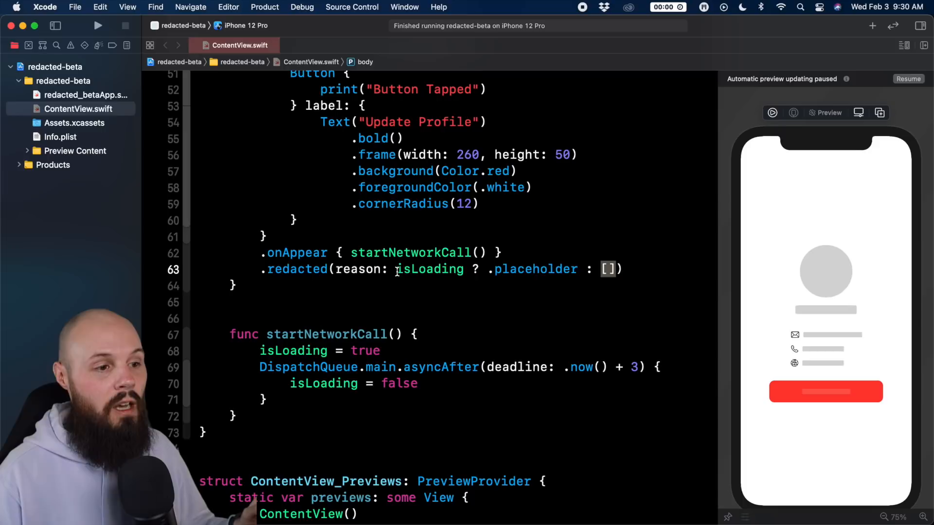
{"action": "double_click", "coordinate": [430, 269]}
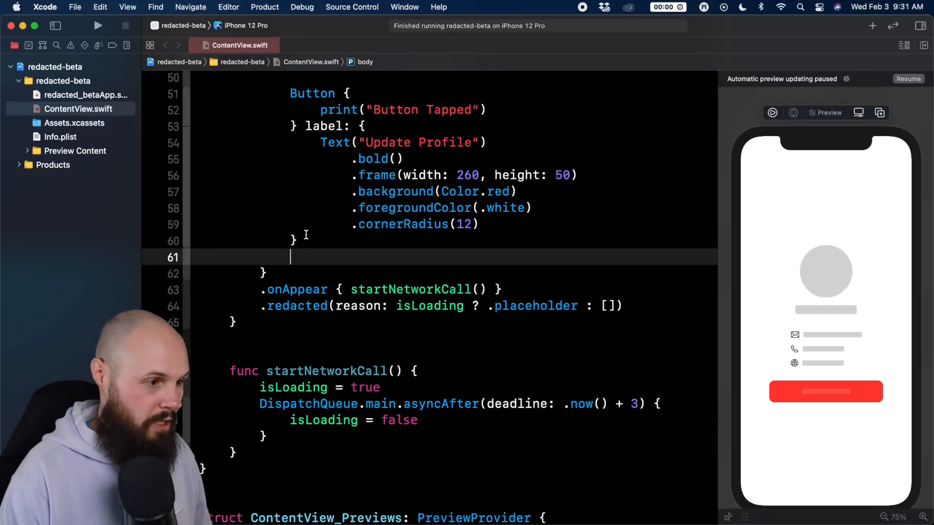
- Add .disabled(isLoading) to the Update Profile button
{"action": "type", "text": ".disabled(true)"}
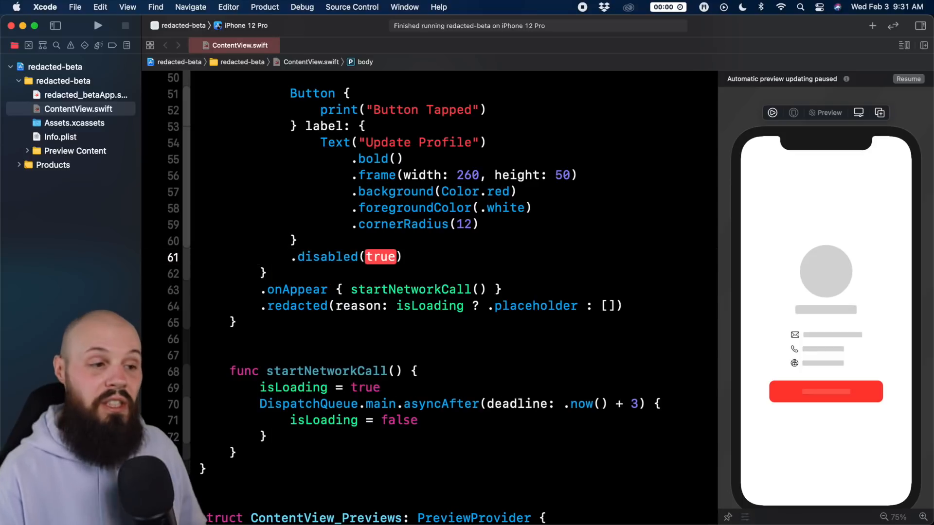
{"action": "type", "text": "isLoading"}
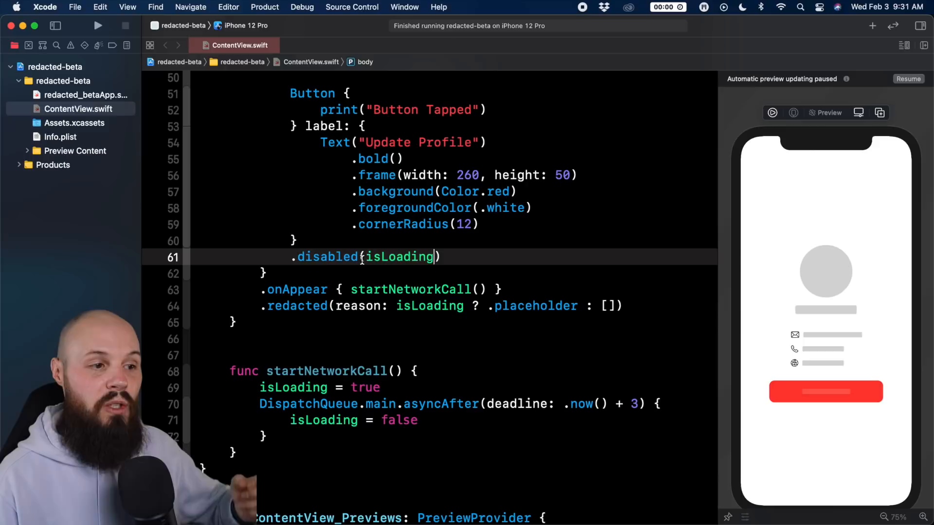
{"action": "double_click", "coordinate": [399, 256]}
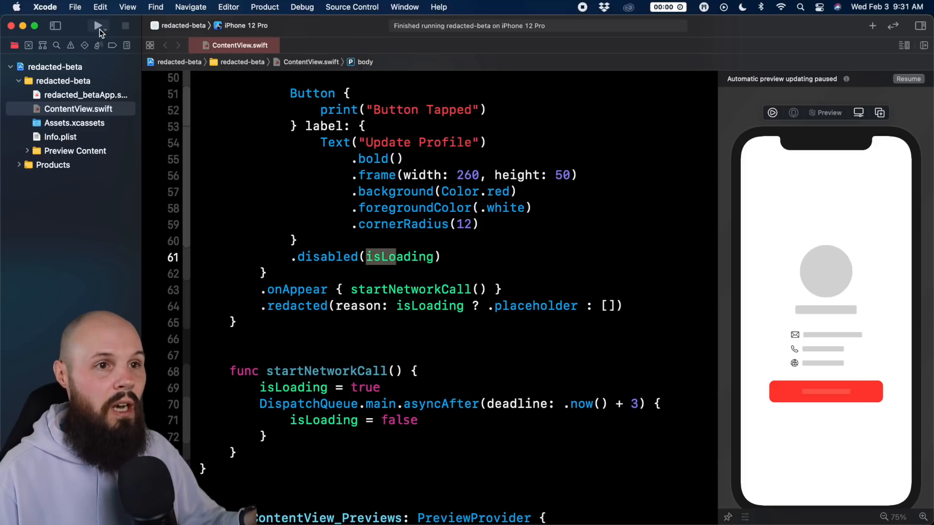
- Rerun the app, let the real profile load, and tap Update Profile twice
{"action": "left_click", "coordinate": [95, 27]}
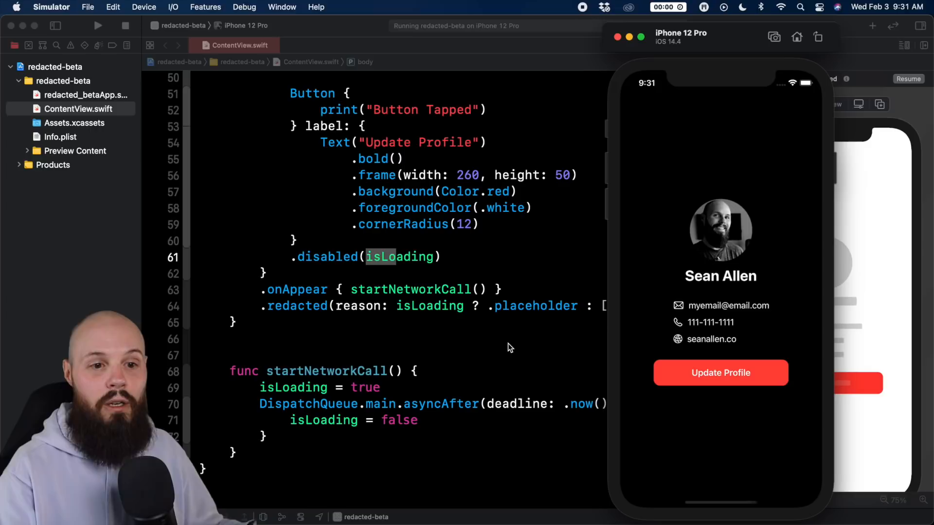
{"action": "mouse_move", "coordinate": [683, 389]}
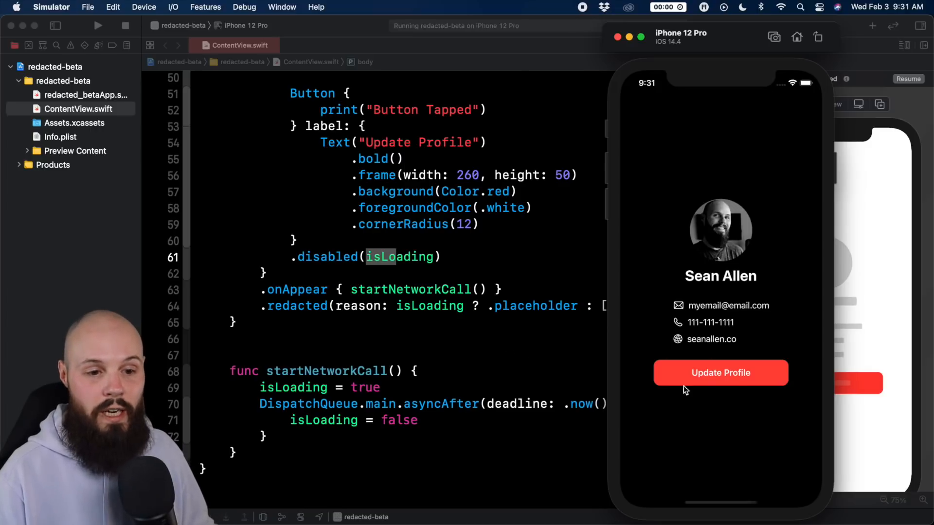
{"action": "left_click", "coordinate": [721, 372]}
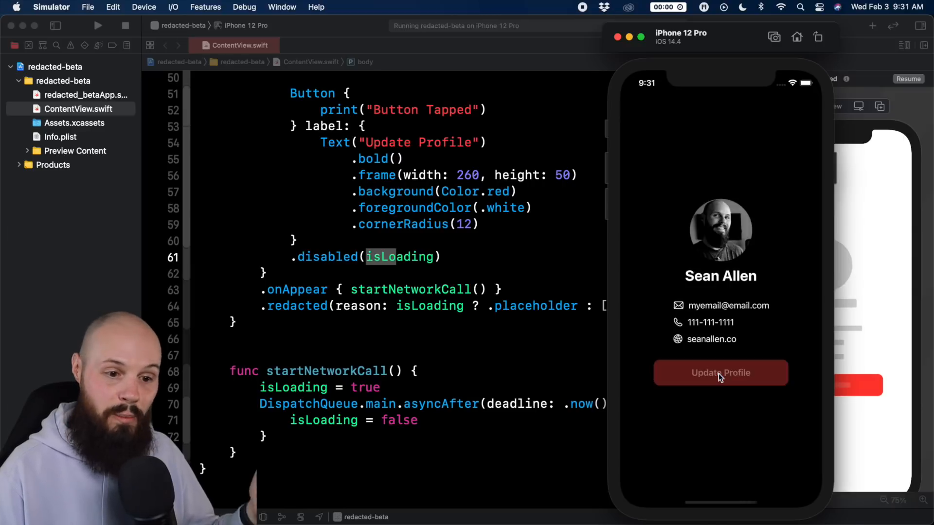
{"action": "left_click", "coordinate": [721, 372]}
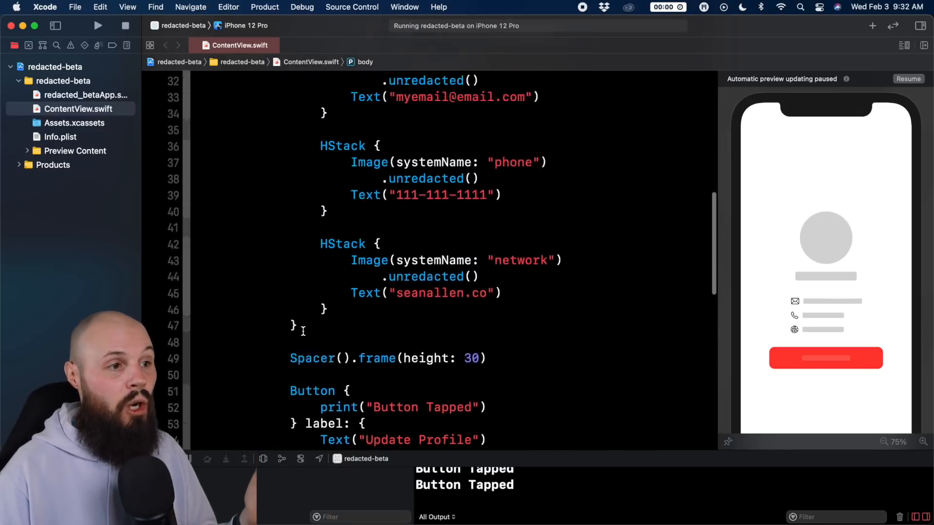
{"action": "scroll", "scroll_direction": "down", "scroll_amount": 3}
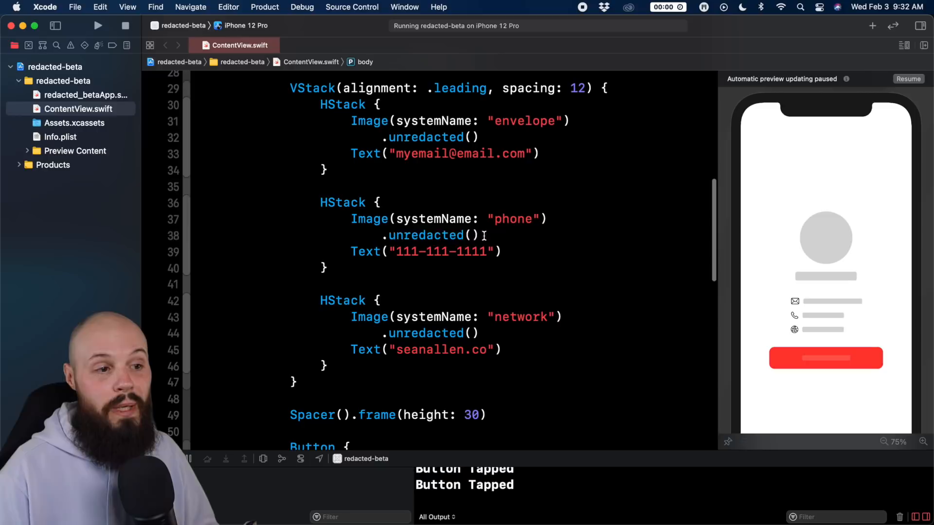
{"action": "double_click", "coordinate": [425, 235]}
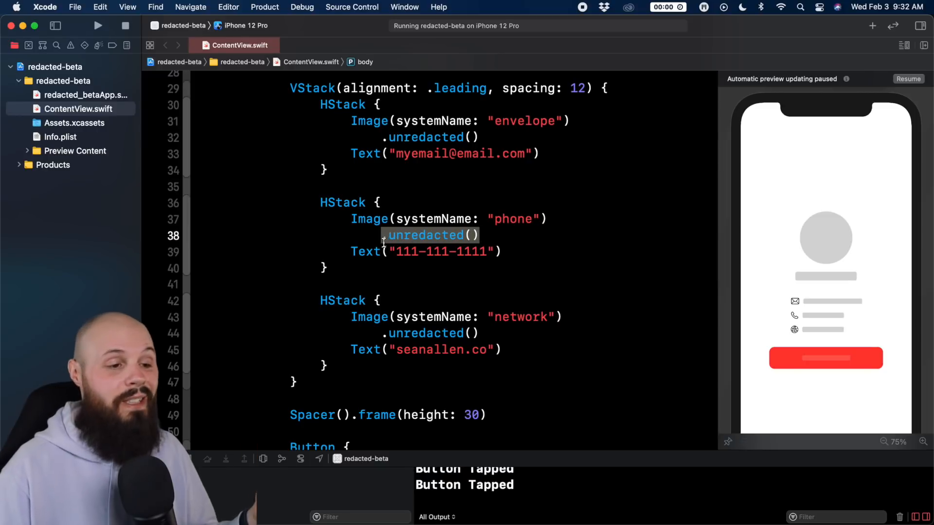
{"action": "scroll", "scroll_direction": "down", "scroll_amount": 3}
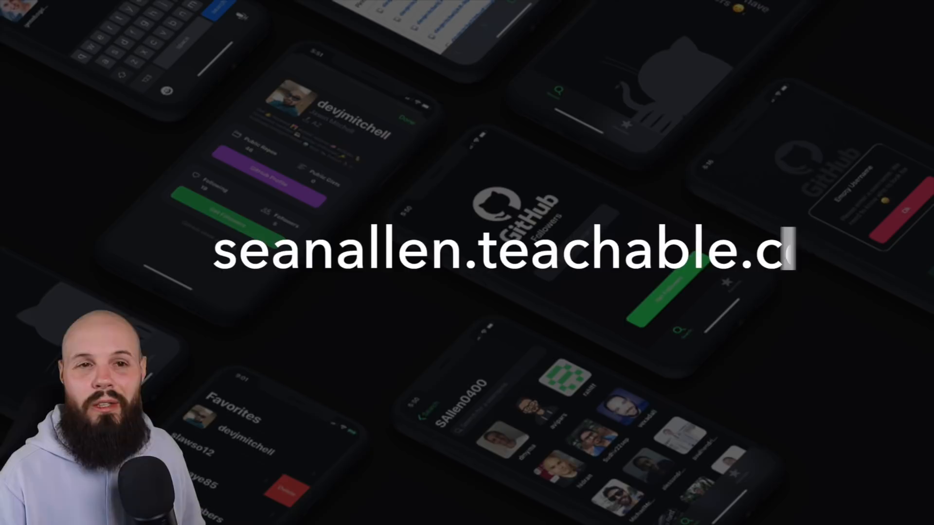
{"action": "type", "text": "om"}
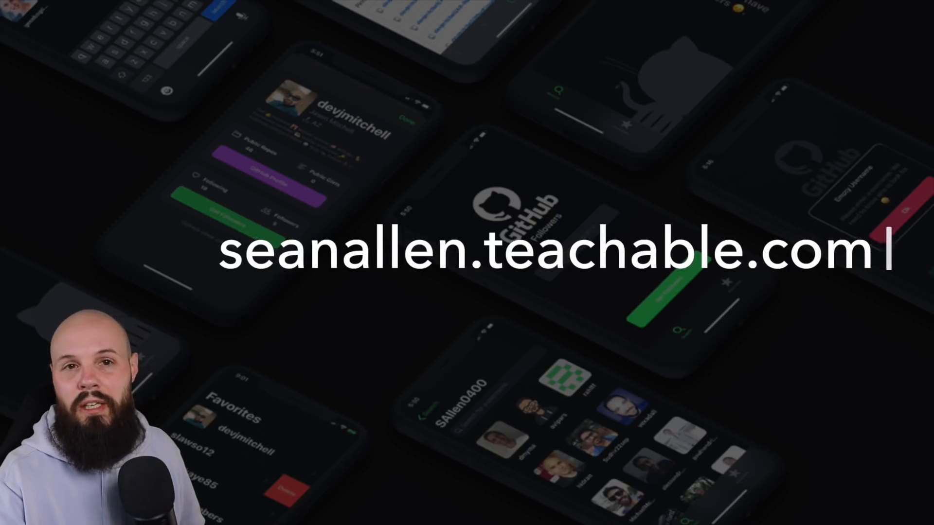